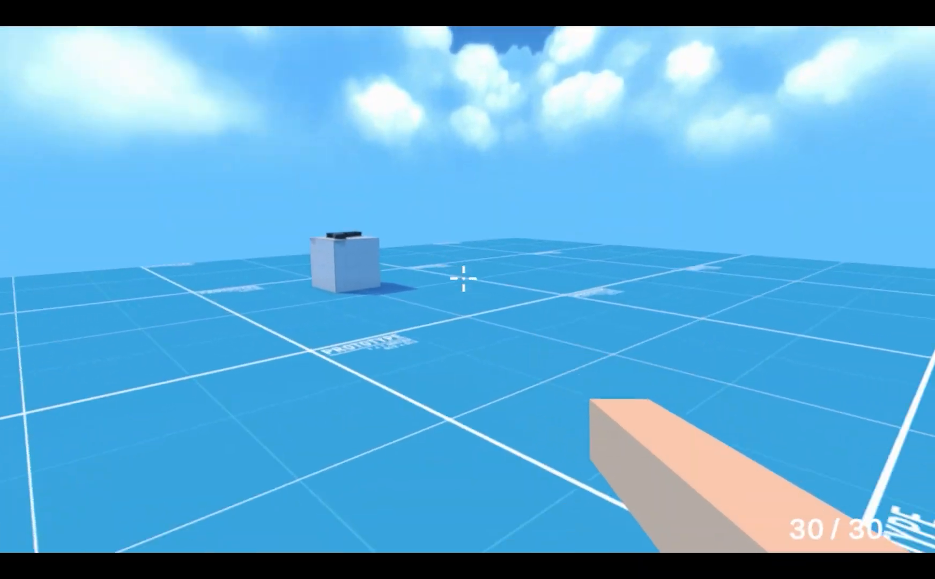
# Step: Pick up the Glock17 from the crate and fire it in play mode
pyautogui.click(467, 280)
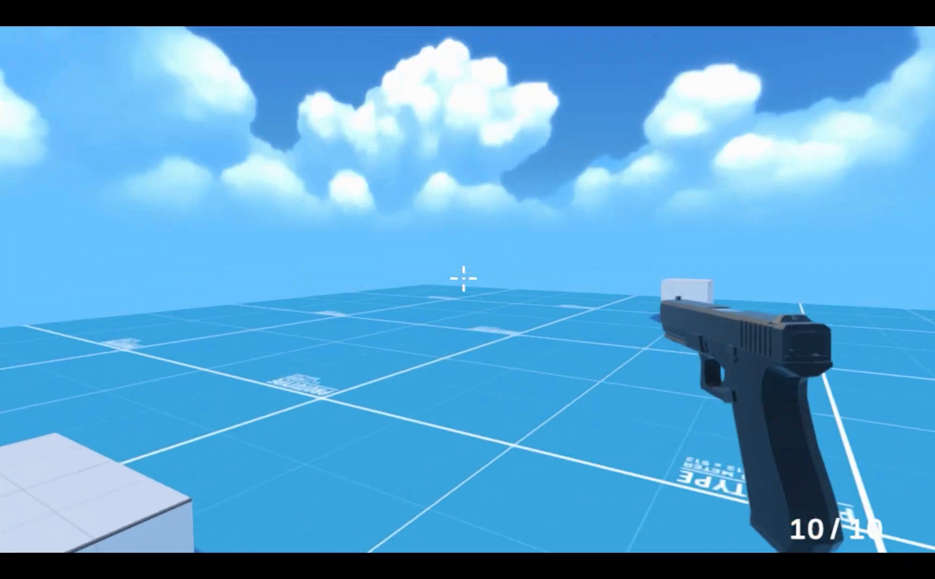
pyautogui.click(467, 289)
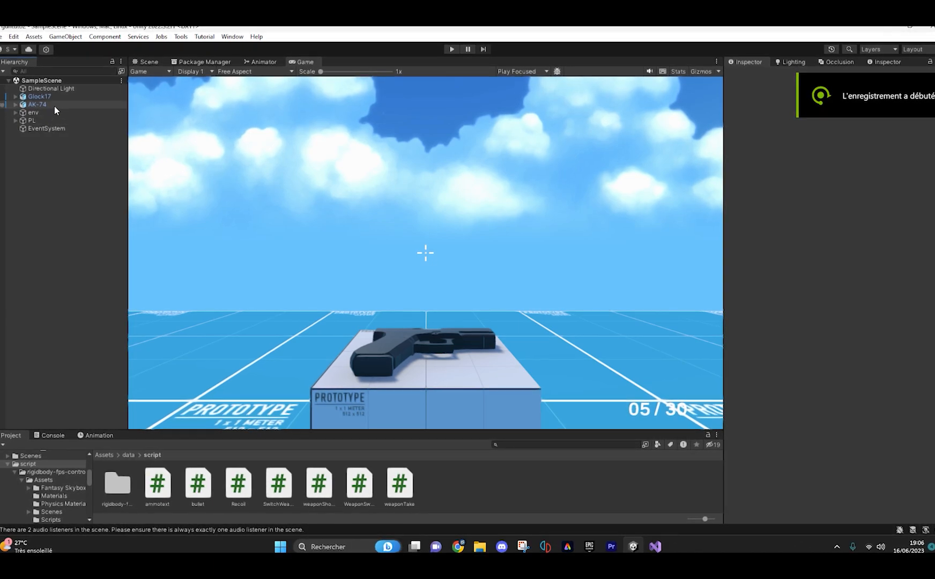
pyautogui.click(36, 104)
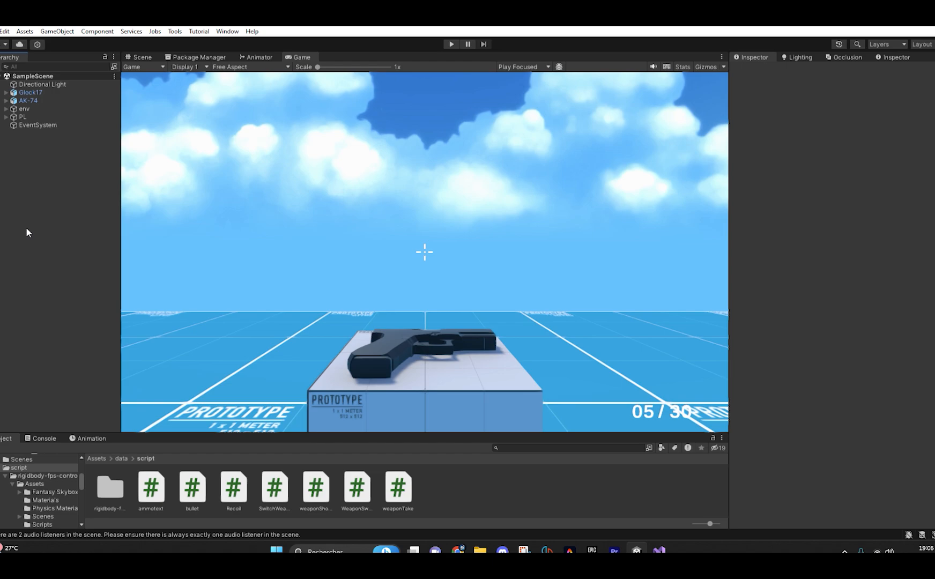
pyautogui.click(28, 100)
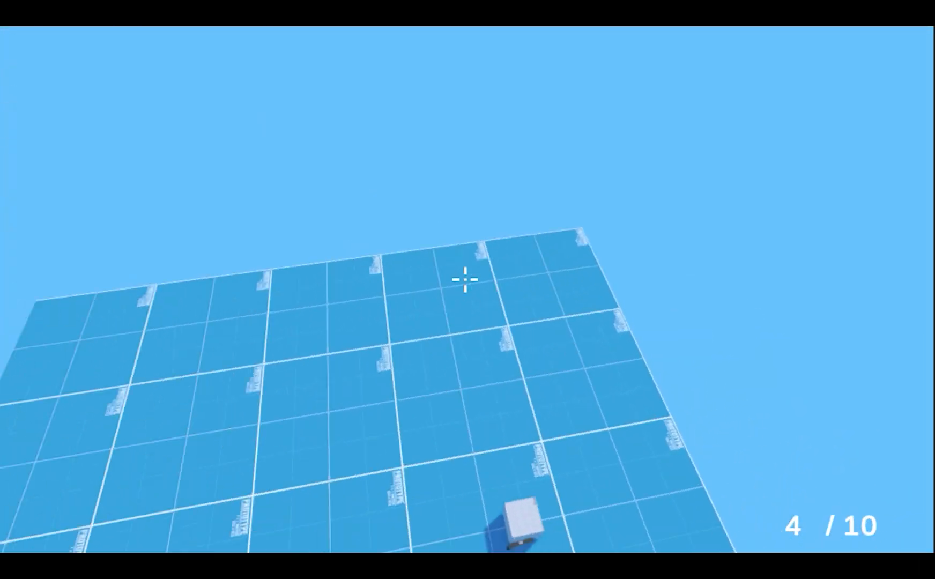
pyautogui.moveTo(467, 279)
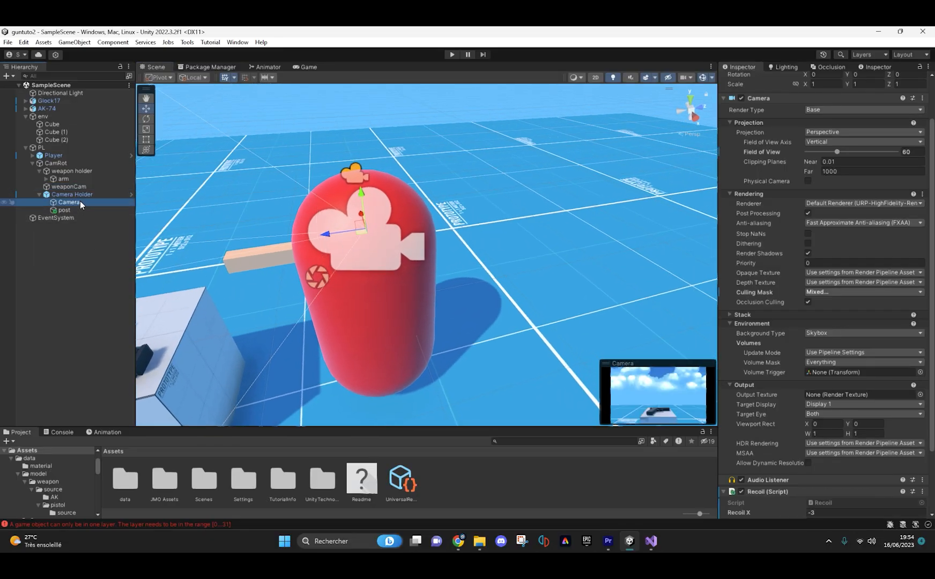
# Step: Uncheck the weapon layer in the main Camera's Volume Mask after comparing with weaponCam
pyautogui.click(70, 186)
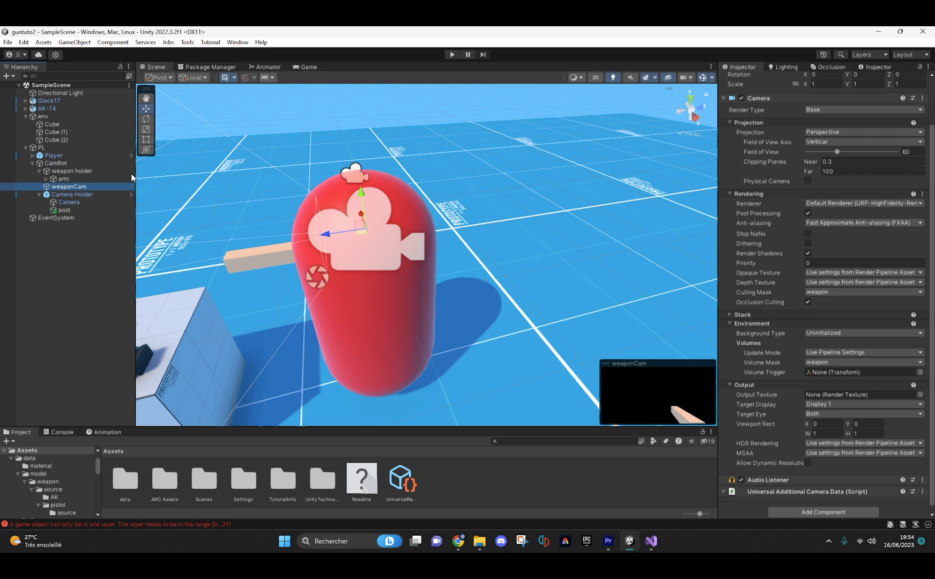
pyautogui.click(68, 202)
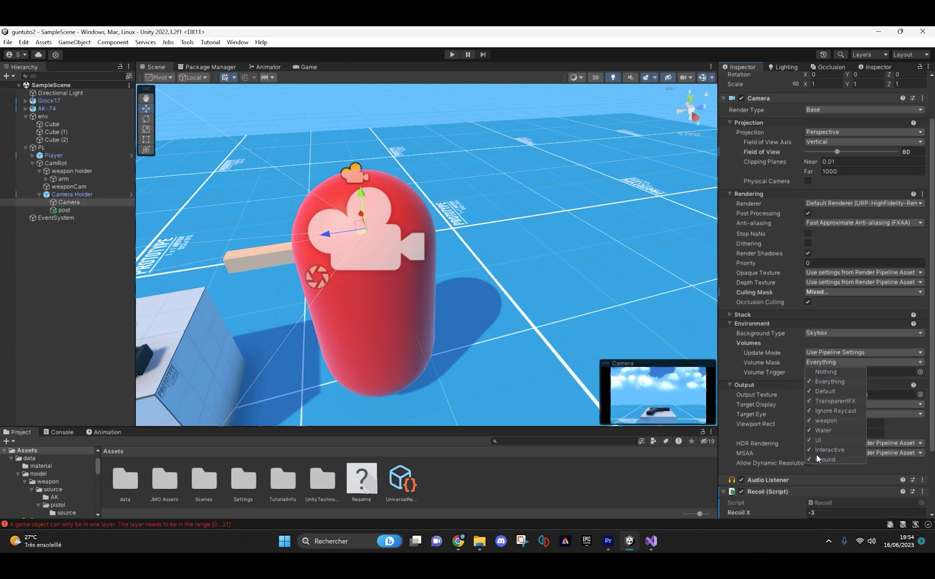
pyautogui.click(826, 421)
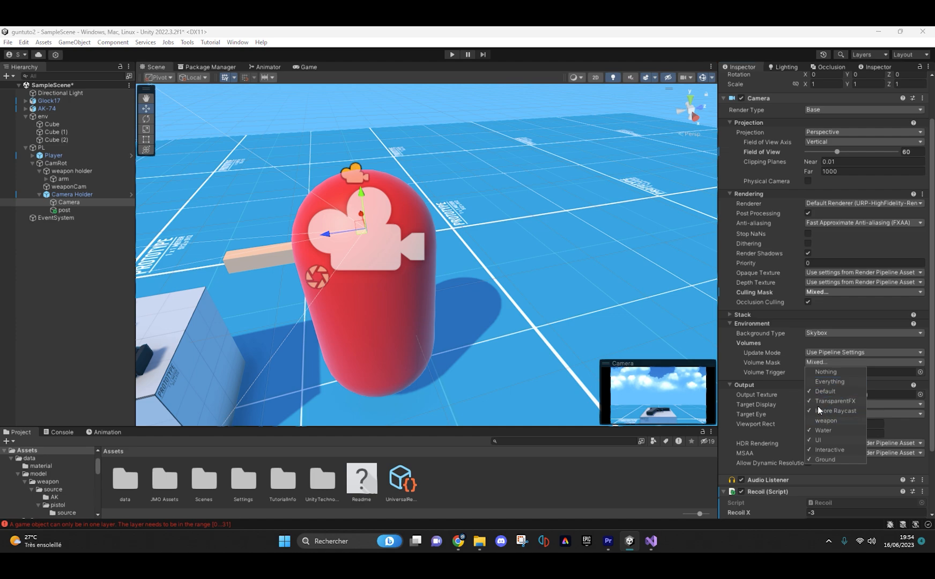
pyautogui.click(451, 55)
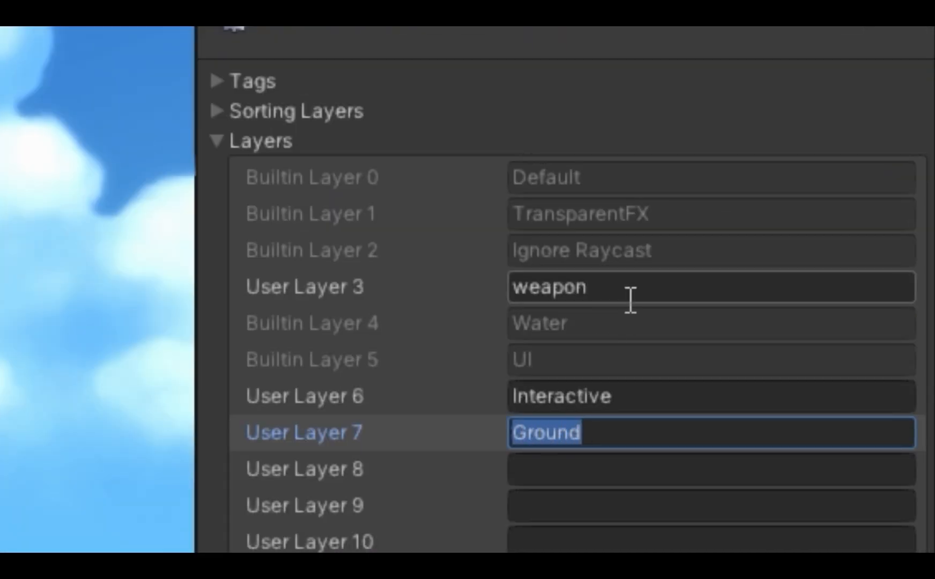
pyautogui.moveTo(546, 448)
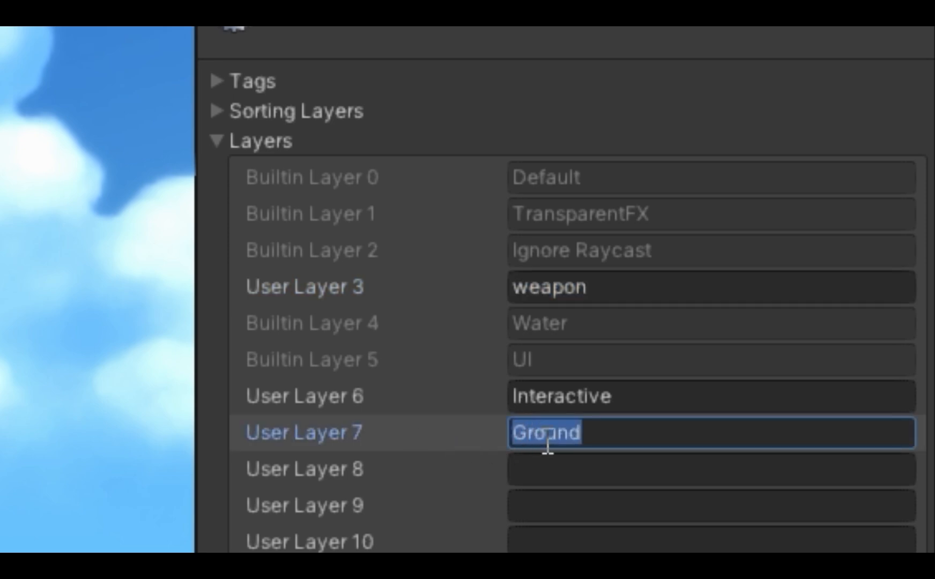
# Step: Confirm the Ground layer name and keep the floor Cube on the Ground layer
pyautogui.click(808, 152)
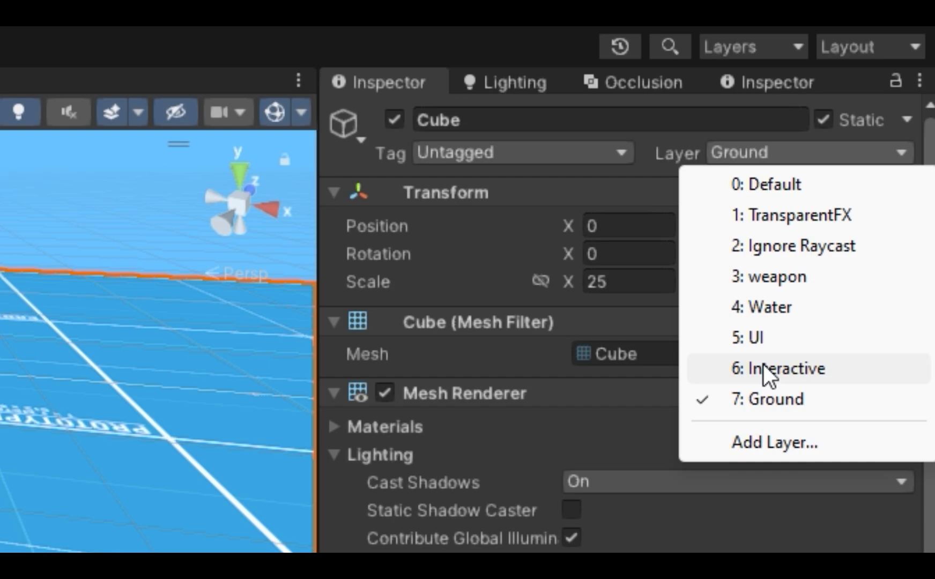
pyautogui.click(769, 399)
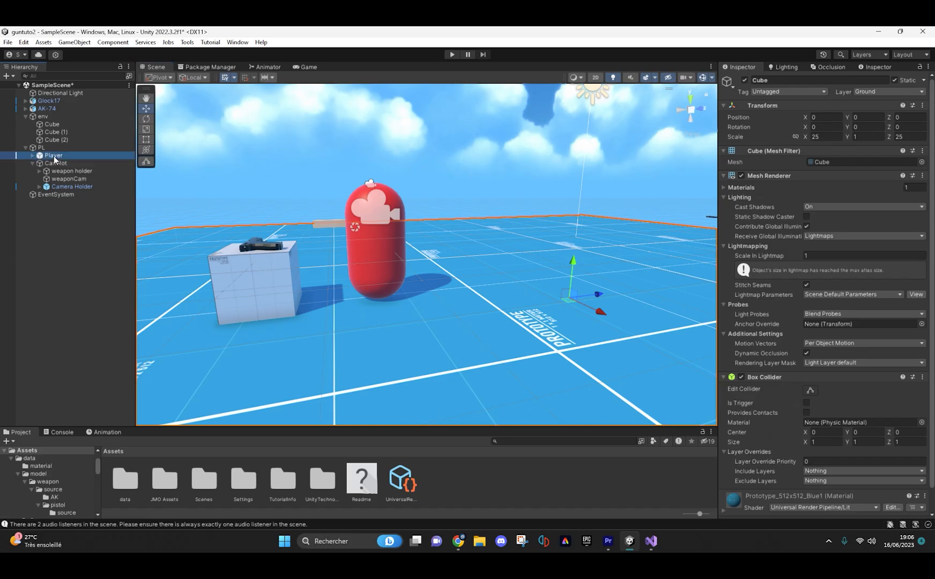
# Step: Check AK-74 and Glock17 are on Interactive and the arm on weapon, ending on the main Camera
pyautogui.click(52, 155)
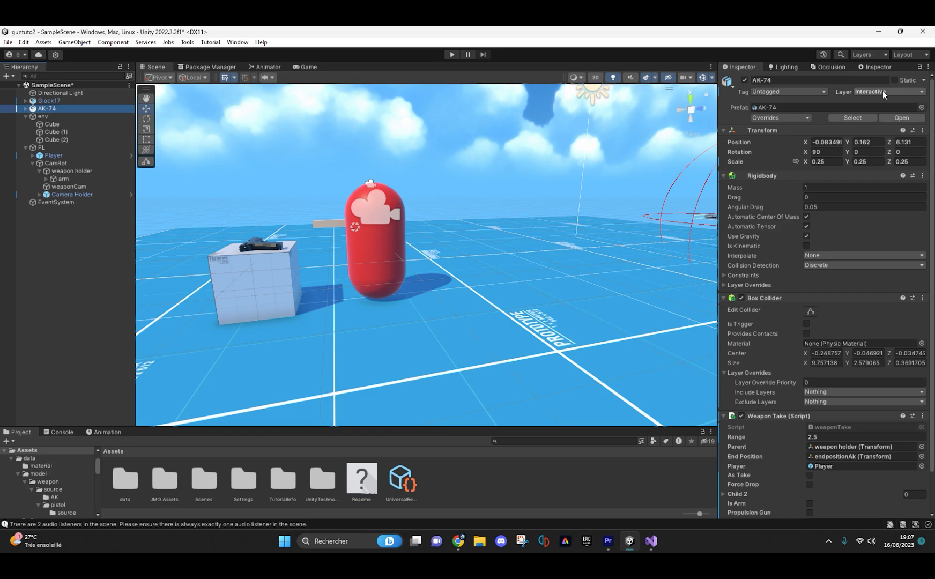
pyautogui.click(50, 101)
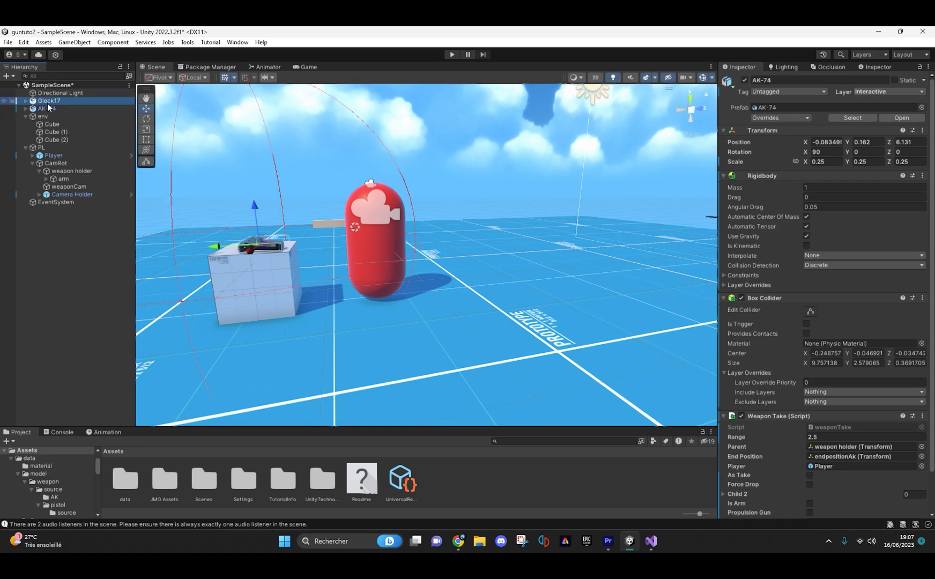
pyautogui.click(49, 101)
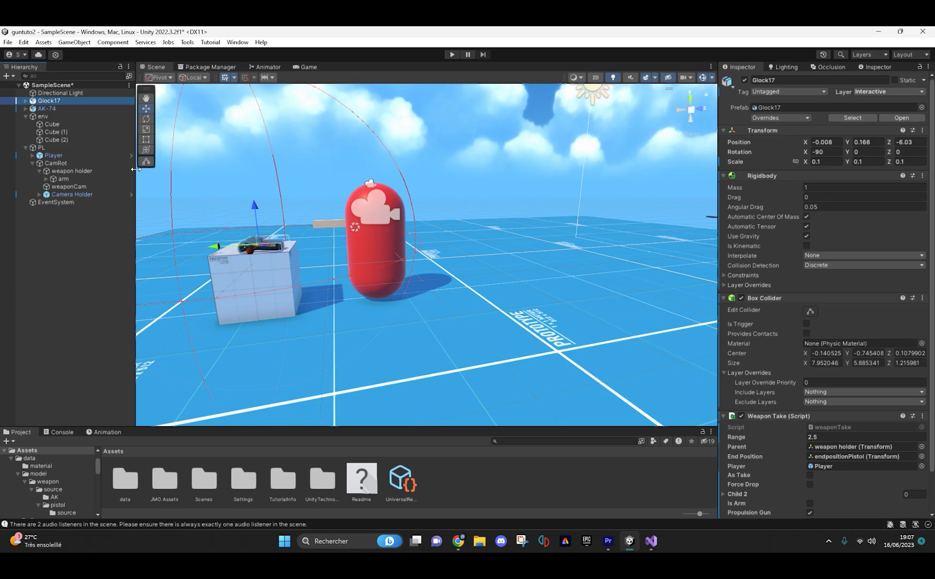
pyautogui.click(71, 172)
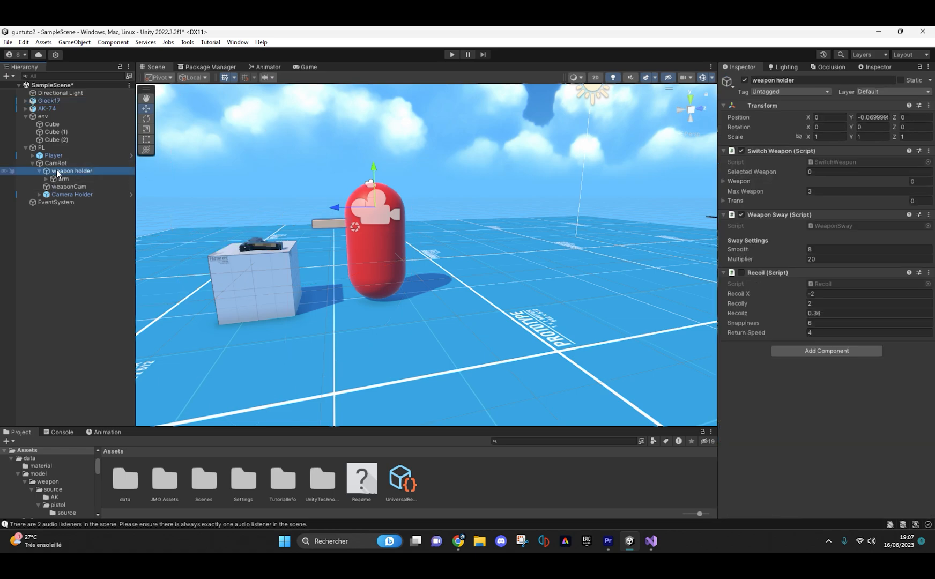
pyautogui.click(62, 178)
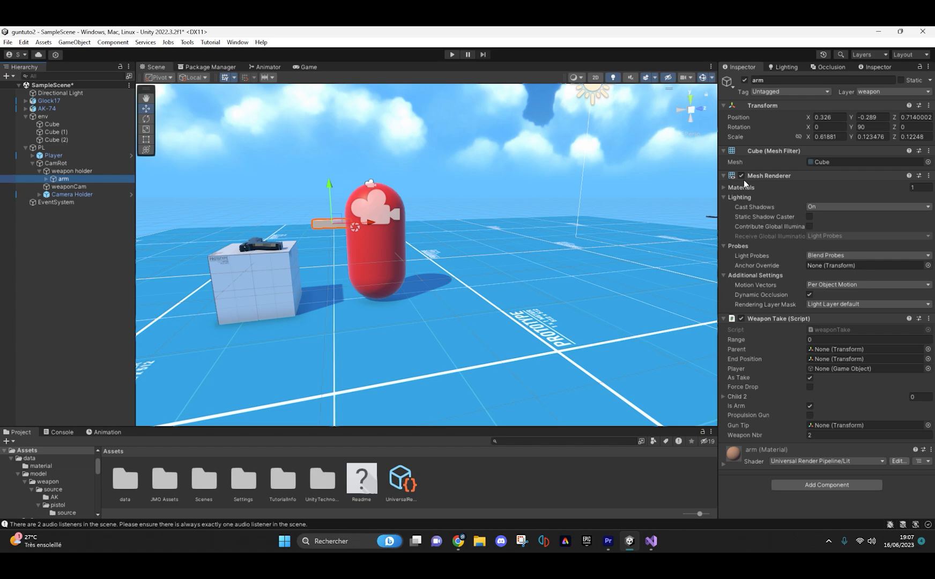
pyautogui.click(67, 203)
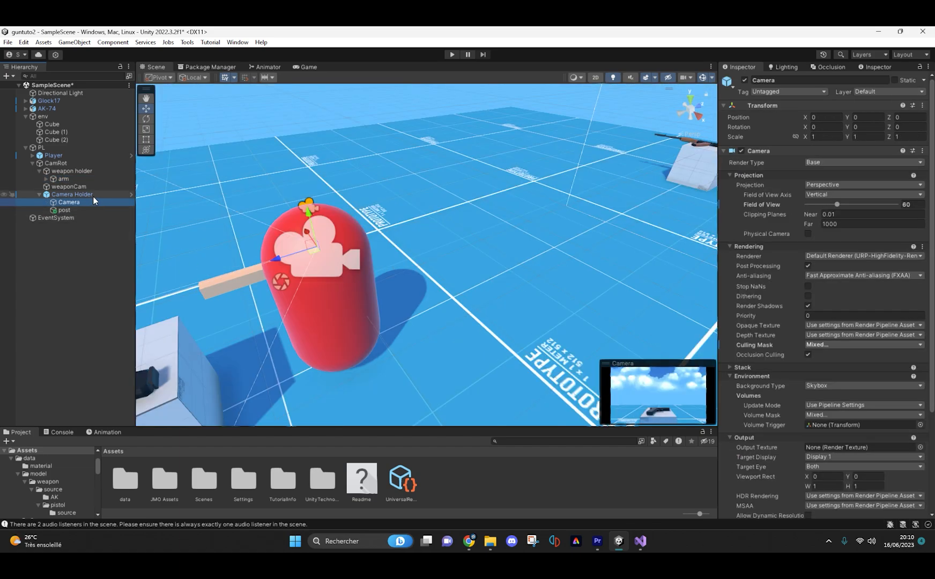
# Step: Keep weaponCam's Volume Mask on weapon with Background Type Uninitialized, then enter play mode
pyautogui.scroll(-3)
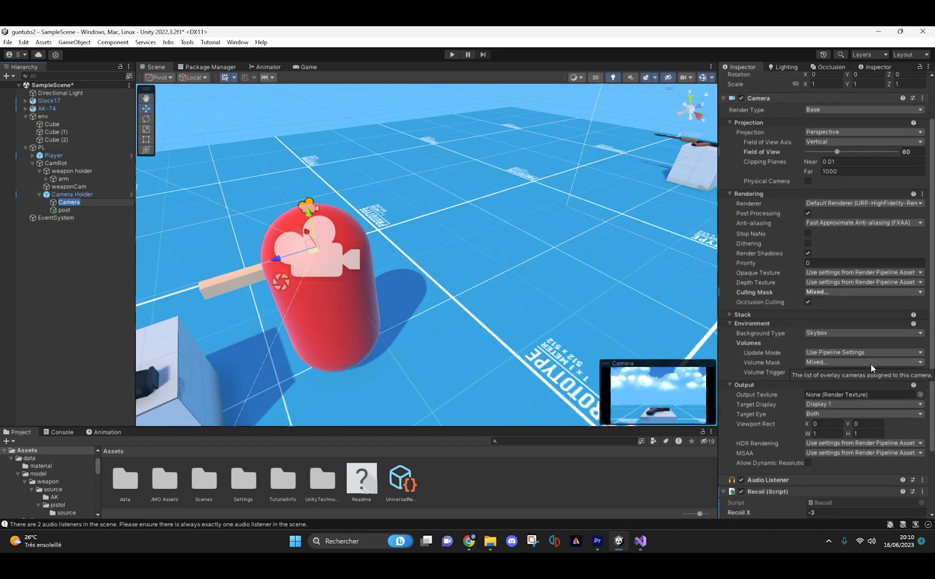
pyautogui.click(861, 291)
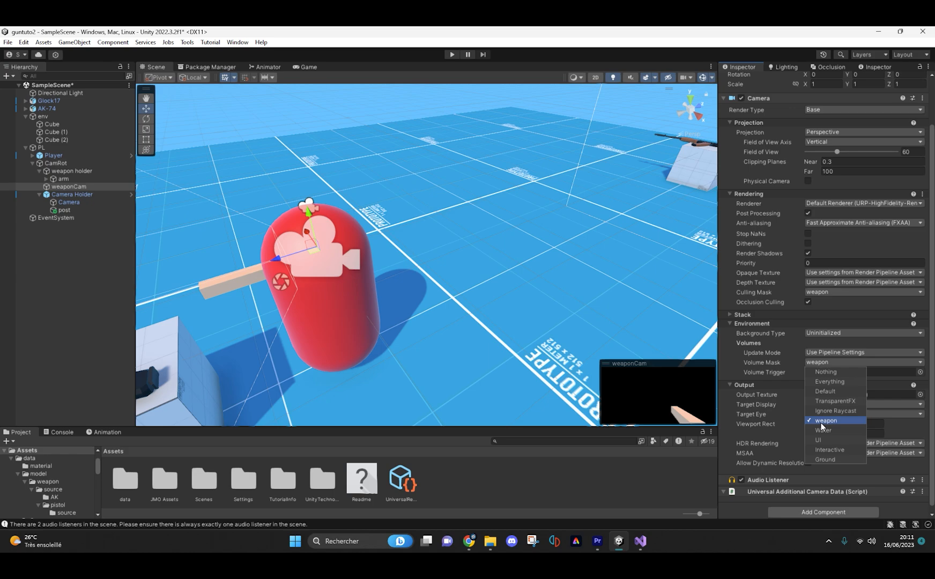
pyautogui.moveTo(832, 351)
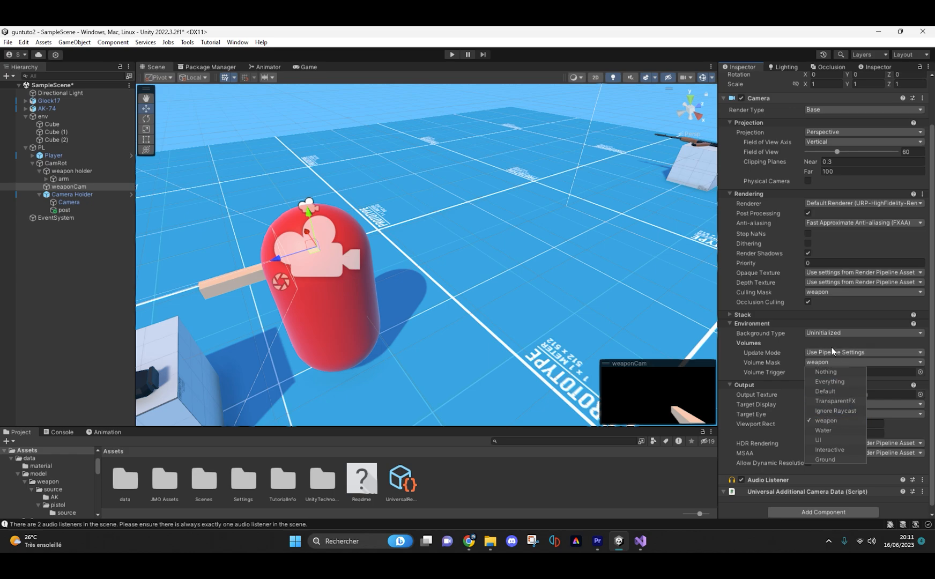
pyautogui.click(862, 333)
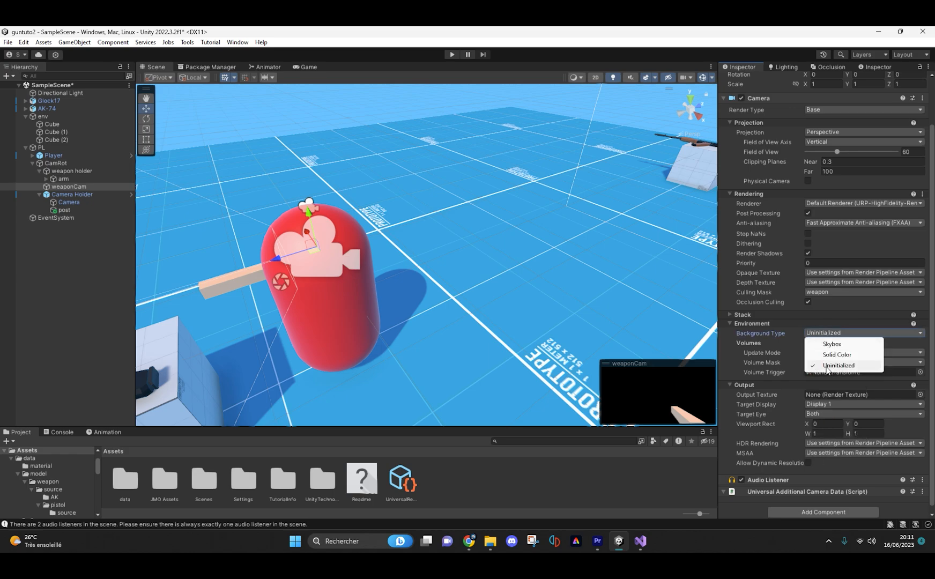
pyautogui.click(452, 55)
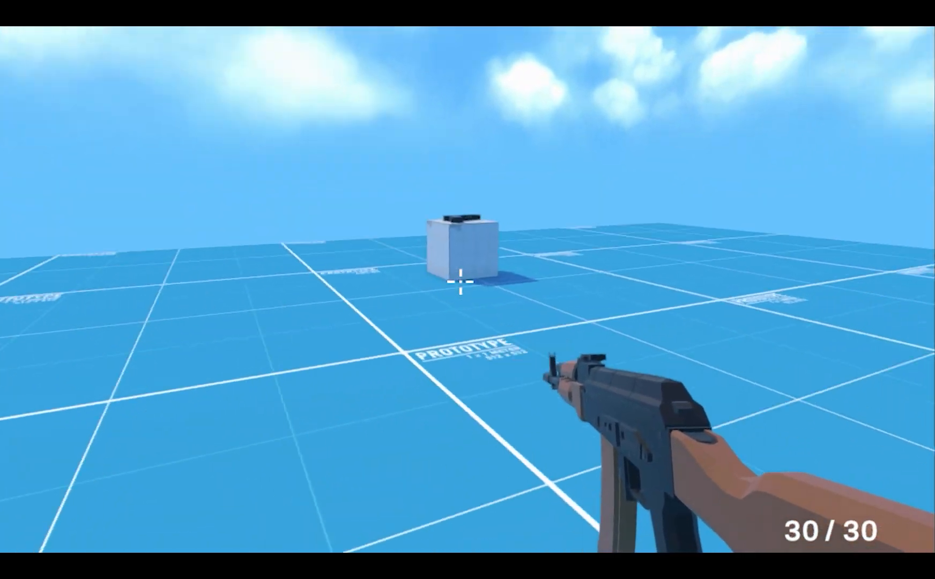
pyautogui.moveTo(468, 289)
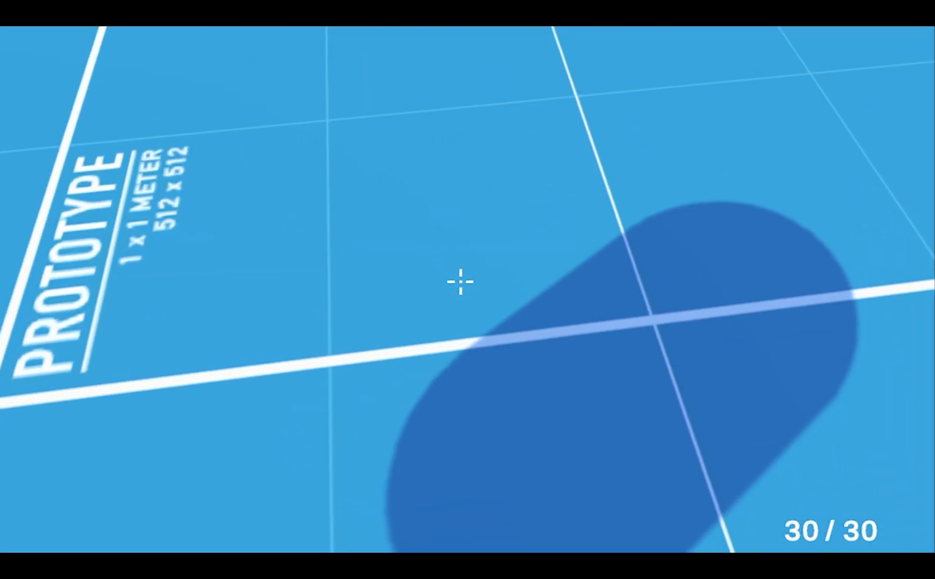
# Step: Fire the AK-74 while looking around the floor in play mode
pyautogui.click(467, 289)
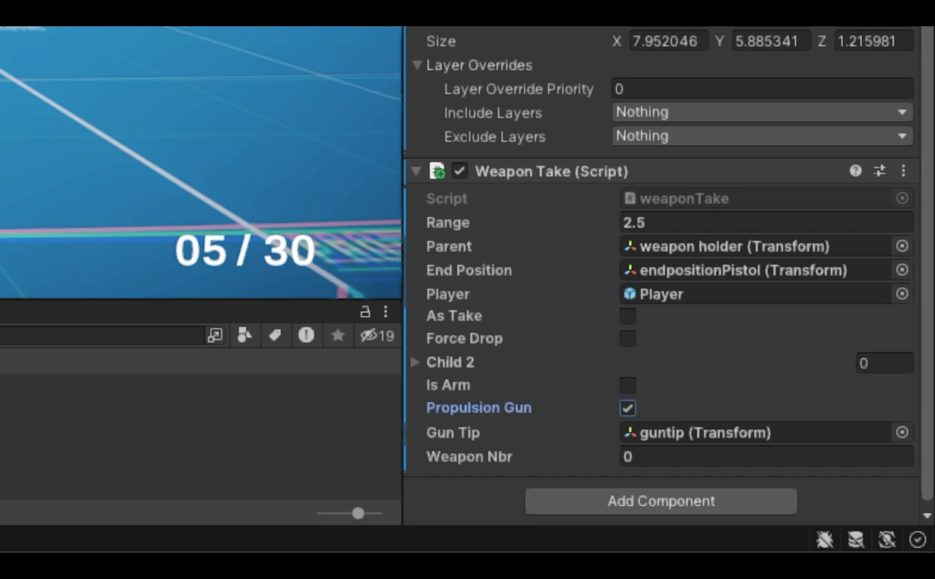
pyautogui.scroll(3)
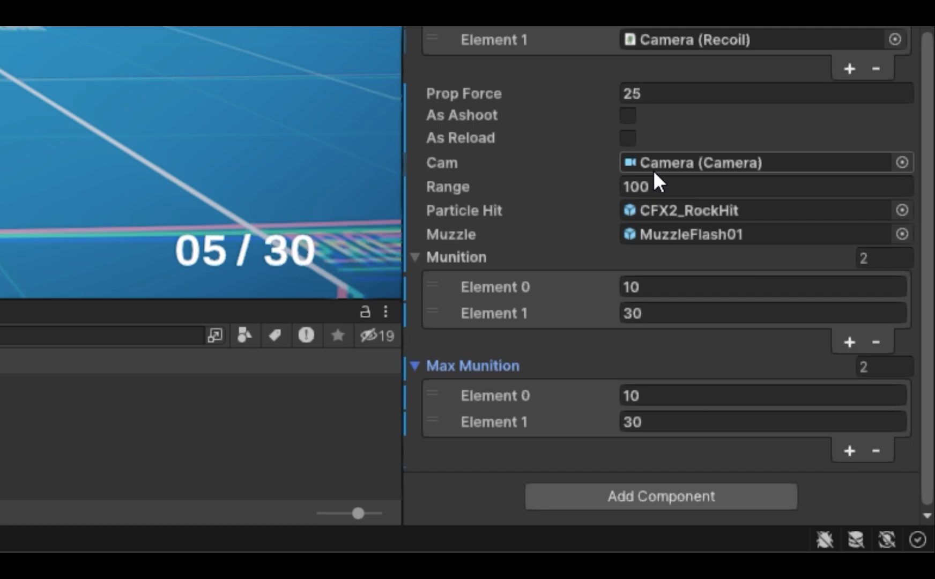
pyautogui.moveTo(683, 226)
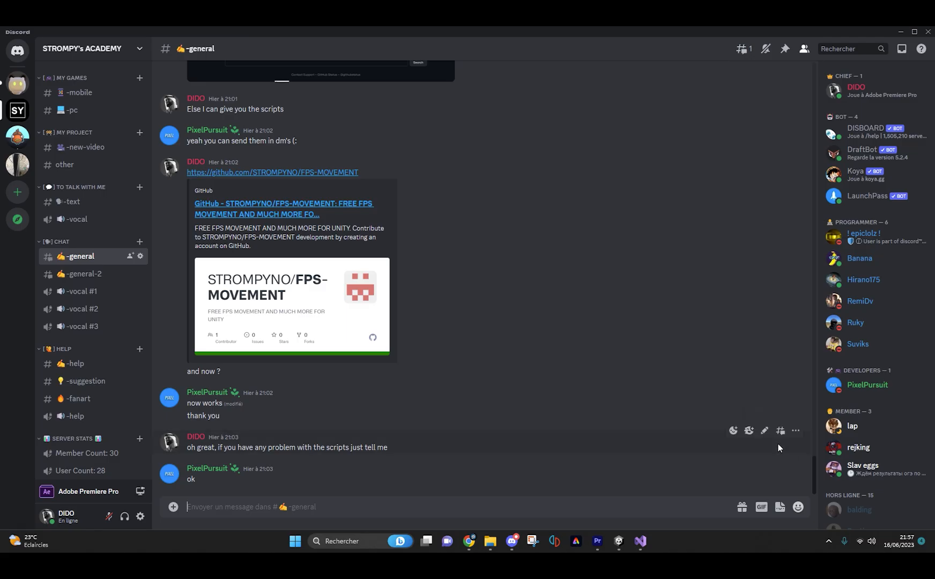
pyautogui.scroll(3)
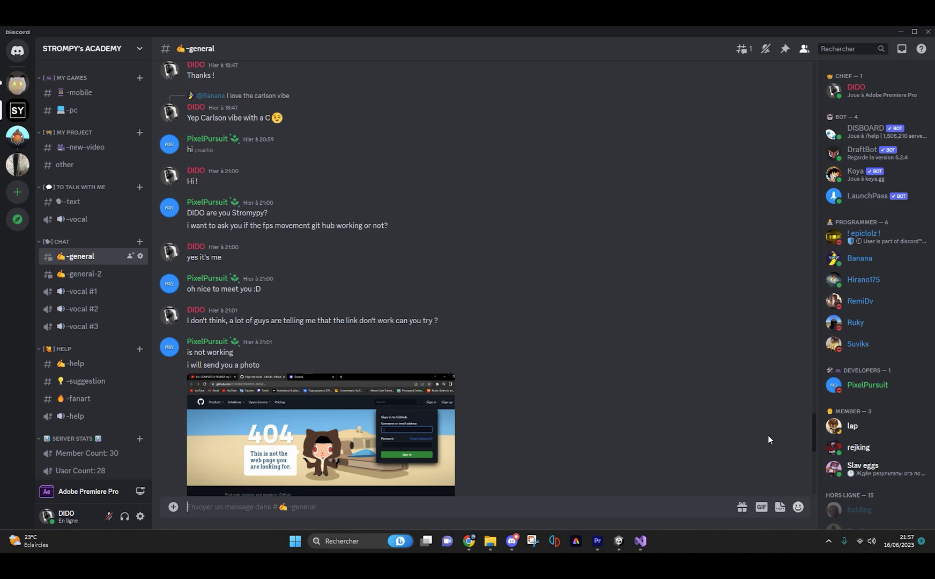
pyautogui.scroll(3)
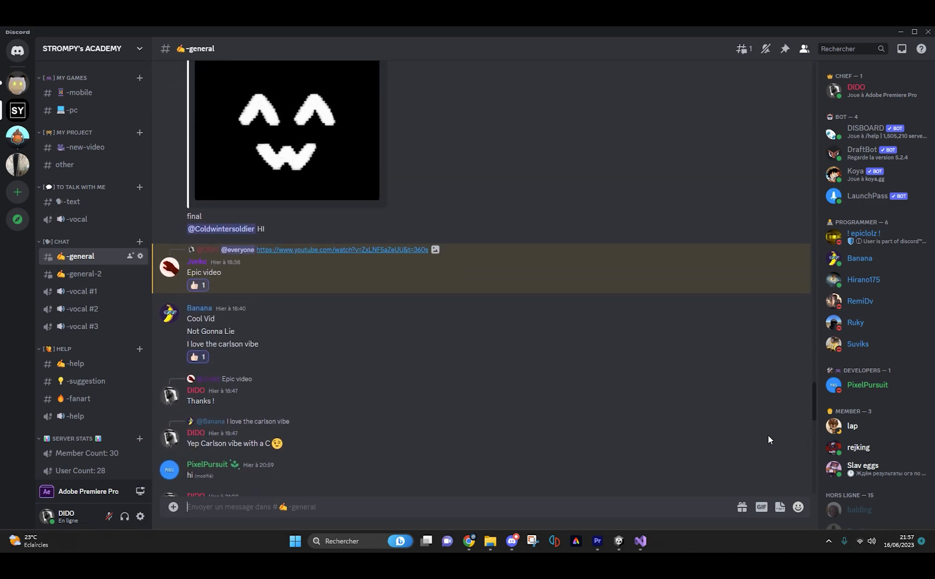
pyautogui.scroll(3)
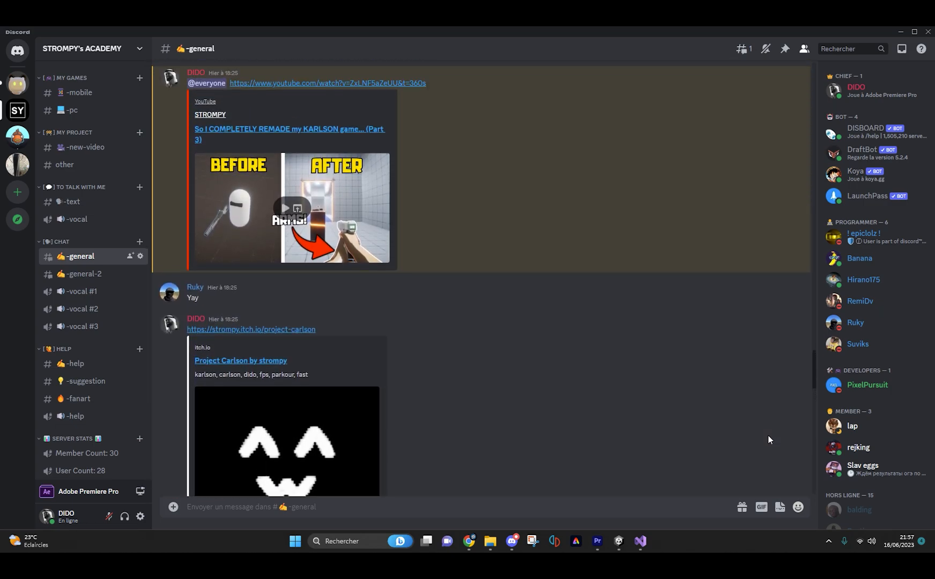
pyautogui.scroll(-3)
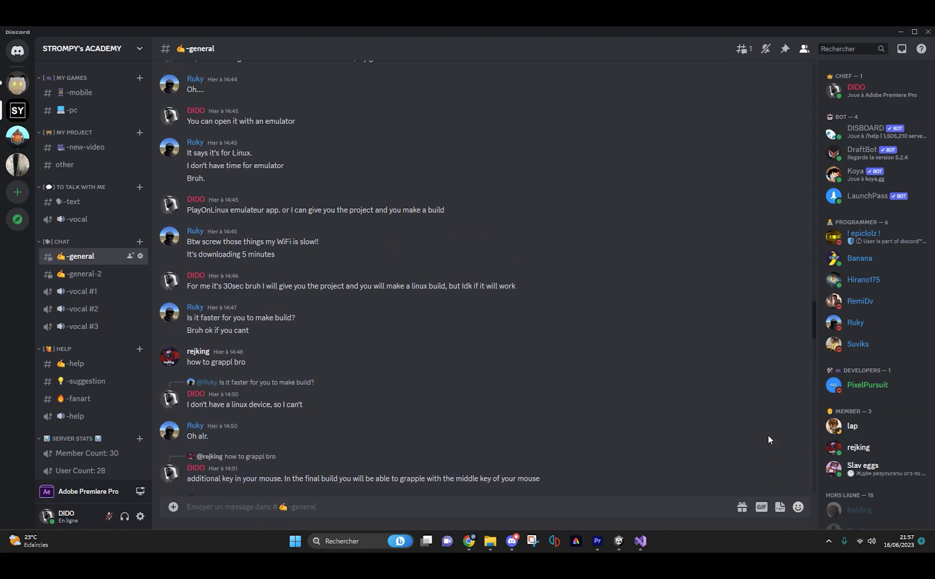